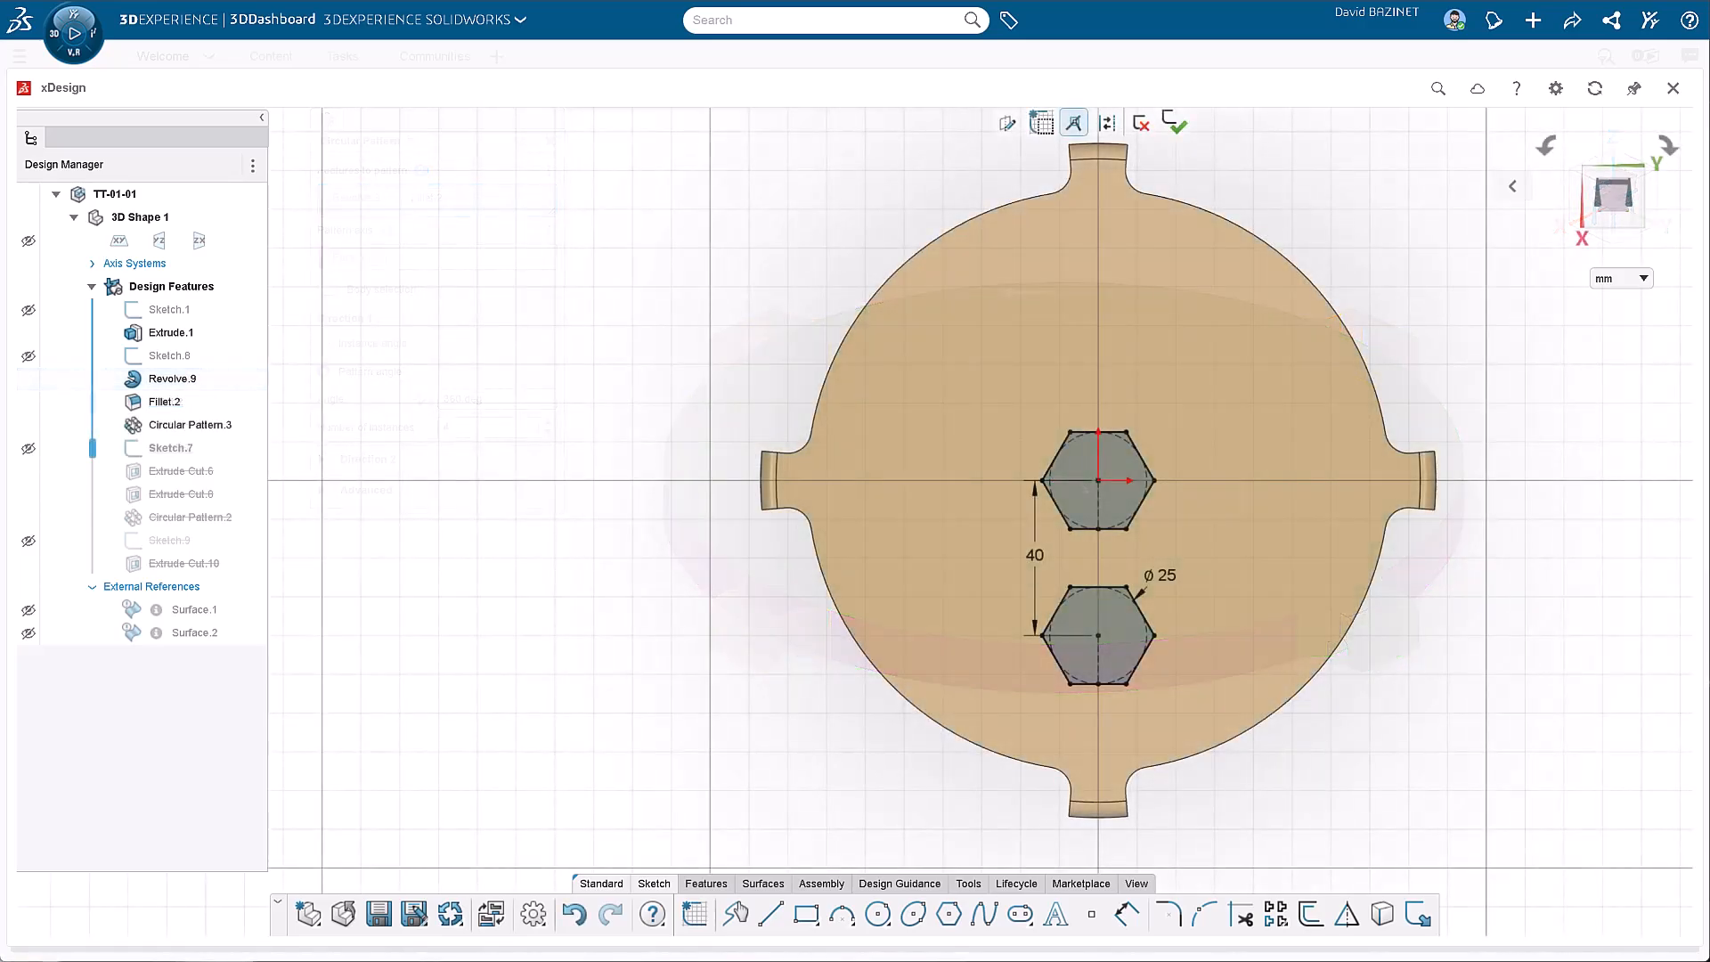
# Step: Apply Circular Pattern to Extrude Cut.8 with 7 instances over 360 degrees
pyautogui.click(1174, 123)
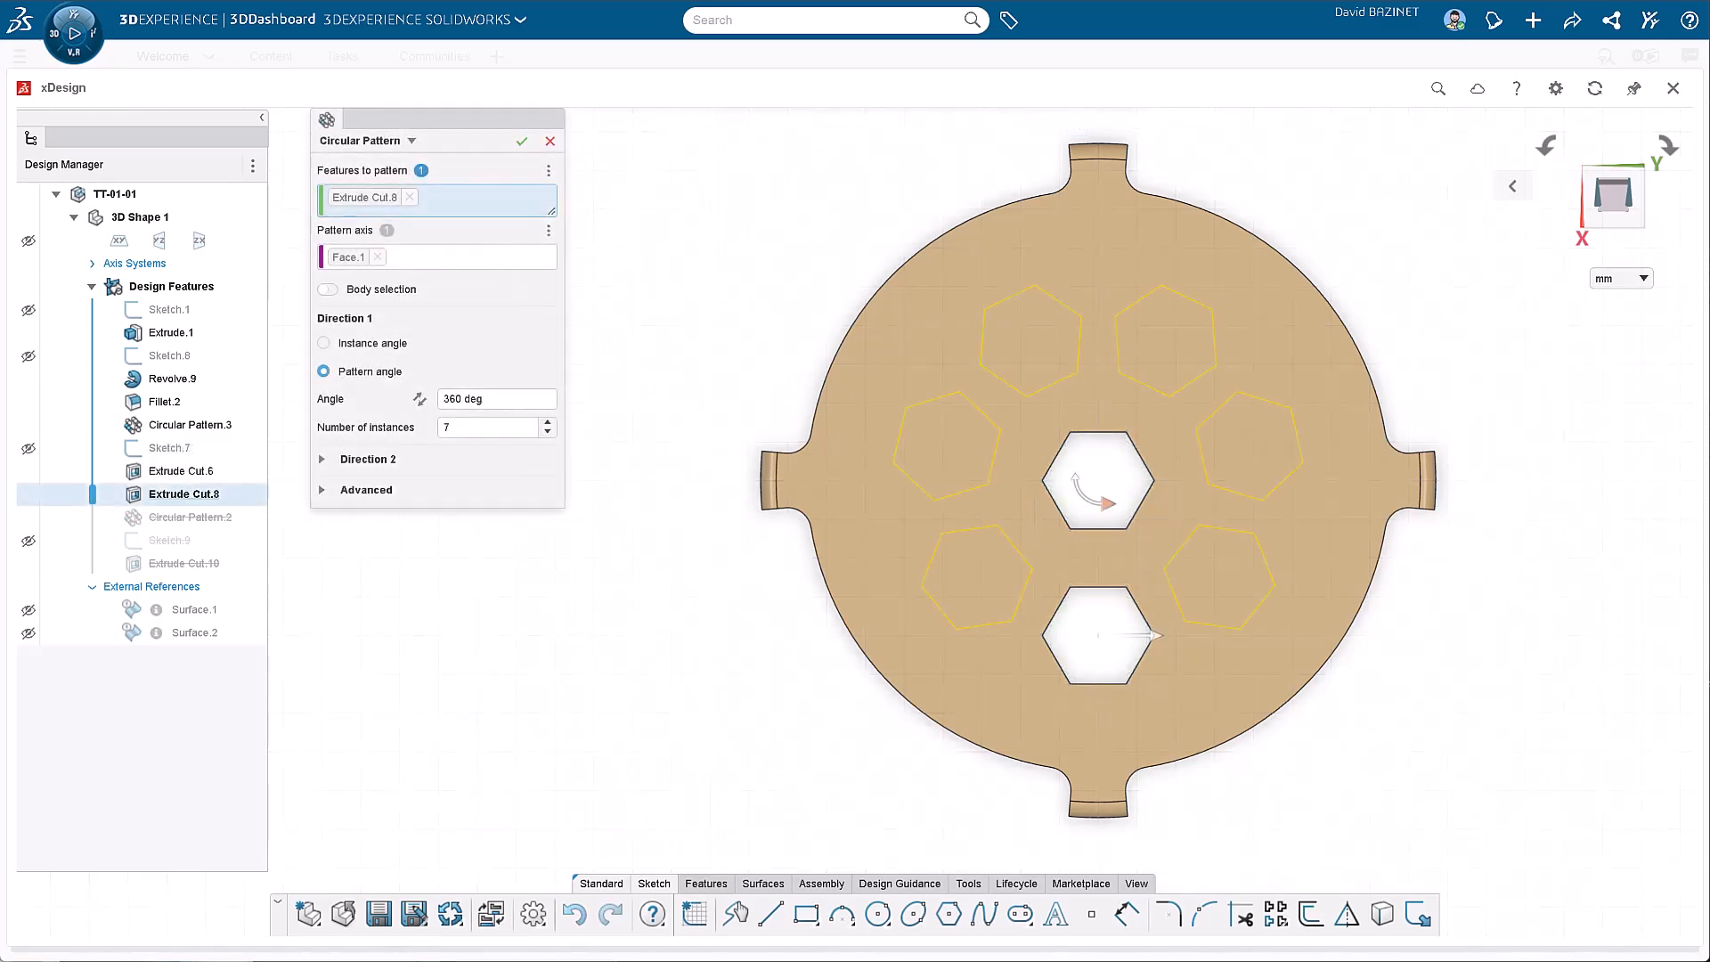
pyautogui.click(522, 143)
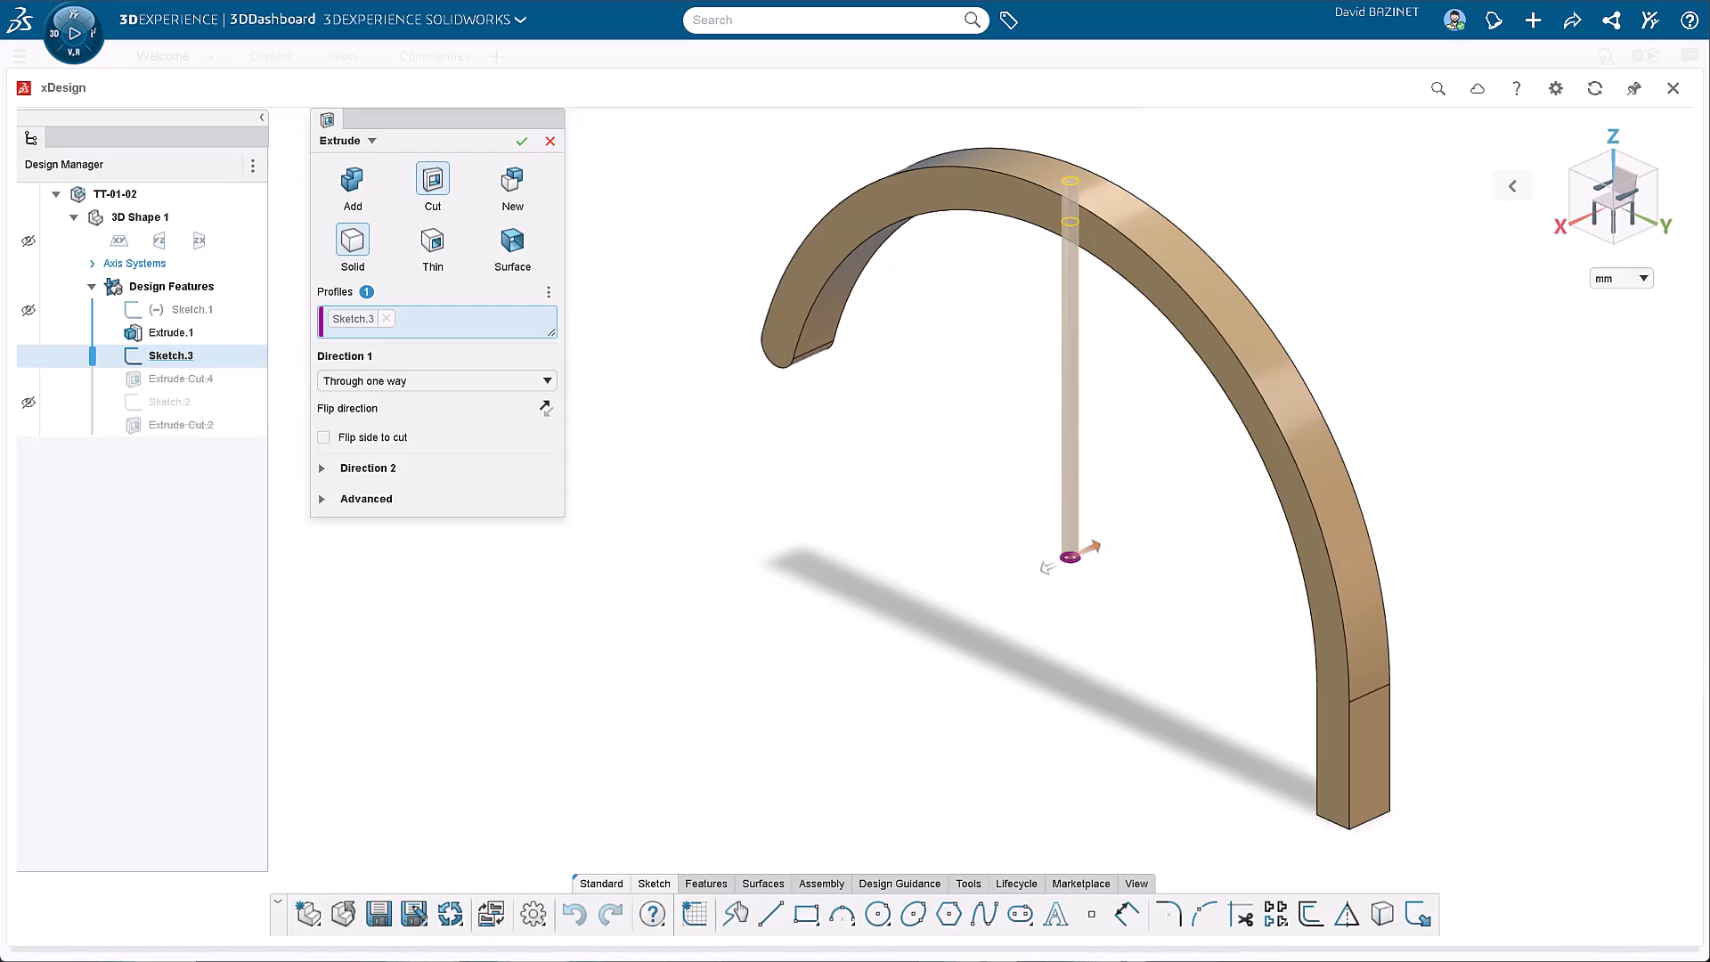
# Step: Cut Sketch.3 as a hole through the arm top and Sketch.2 as a foot notch, Through one way
pyautogui.click(522, 143)
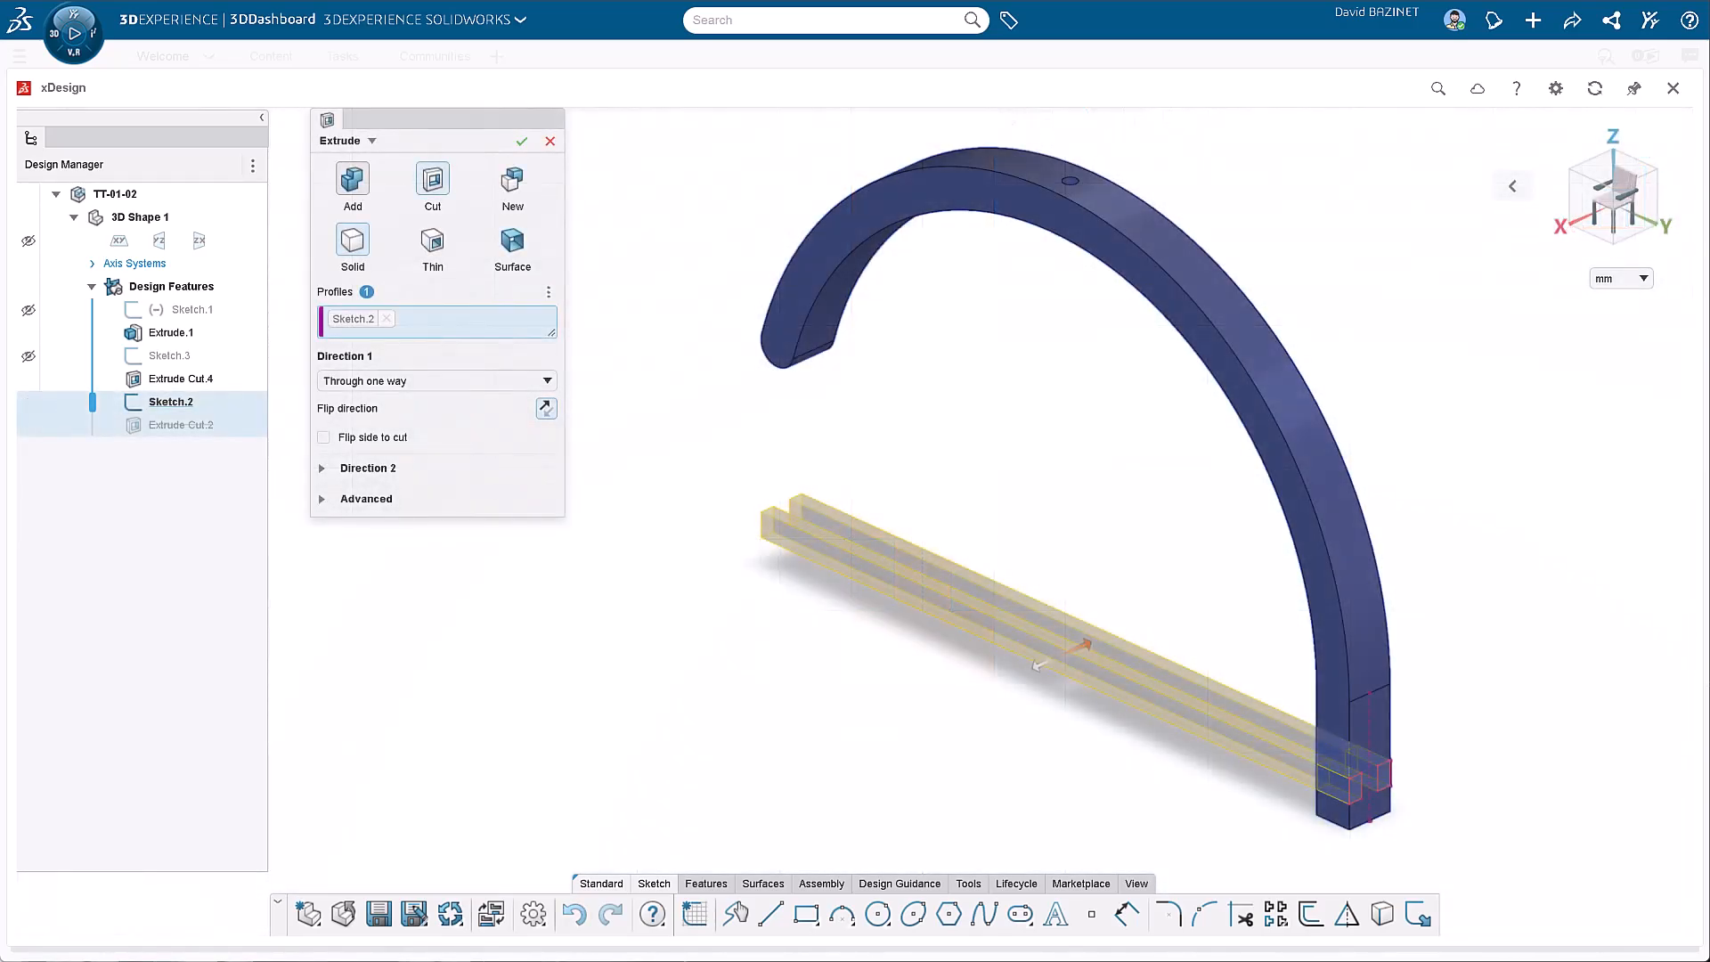
pyautogui.click(520, 143)
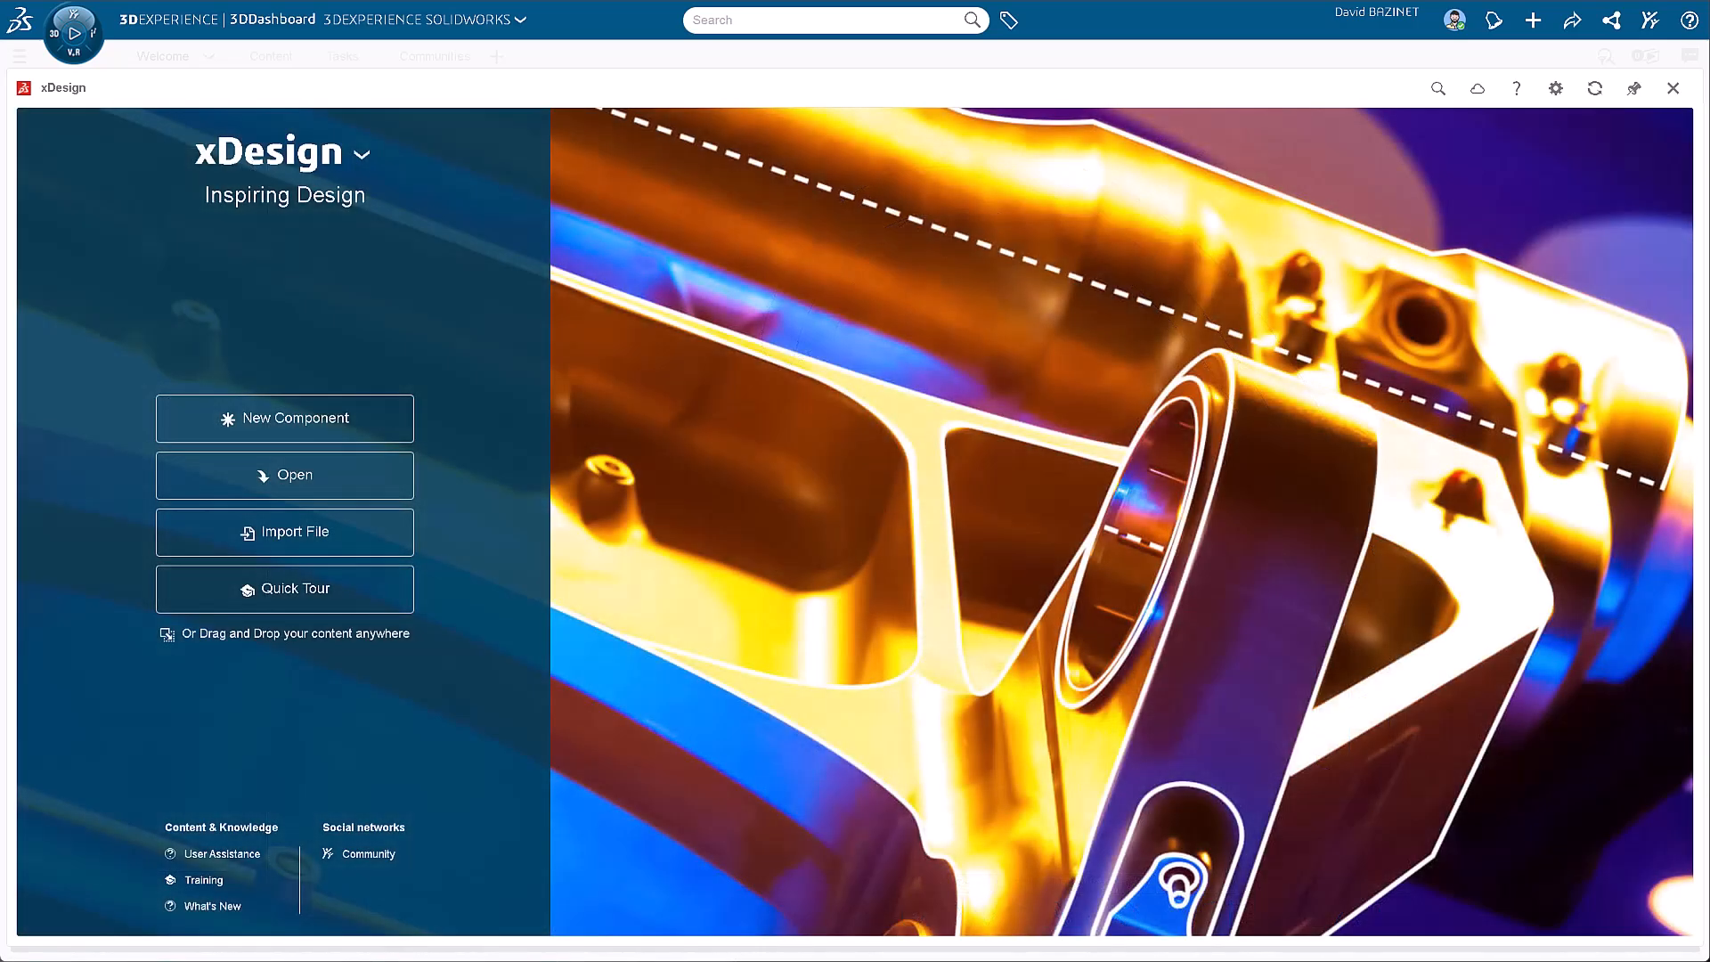
# Step: Create assembly TT-01-00, insert the base and arm, and apply a 45 deg Angle mate
pyautogui.click(285, 417)
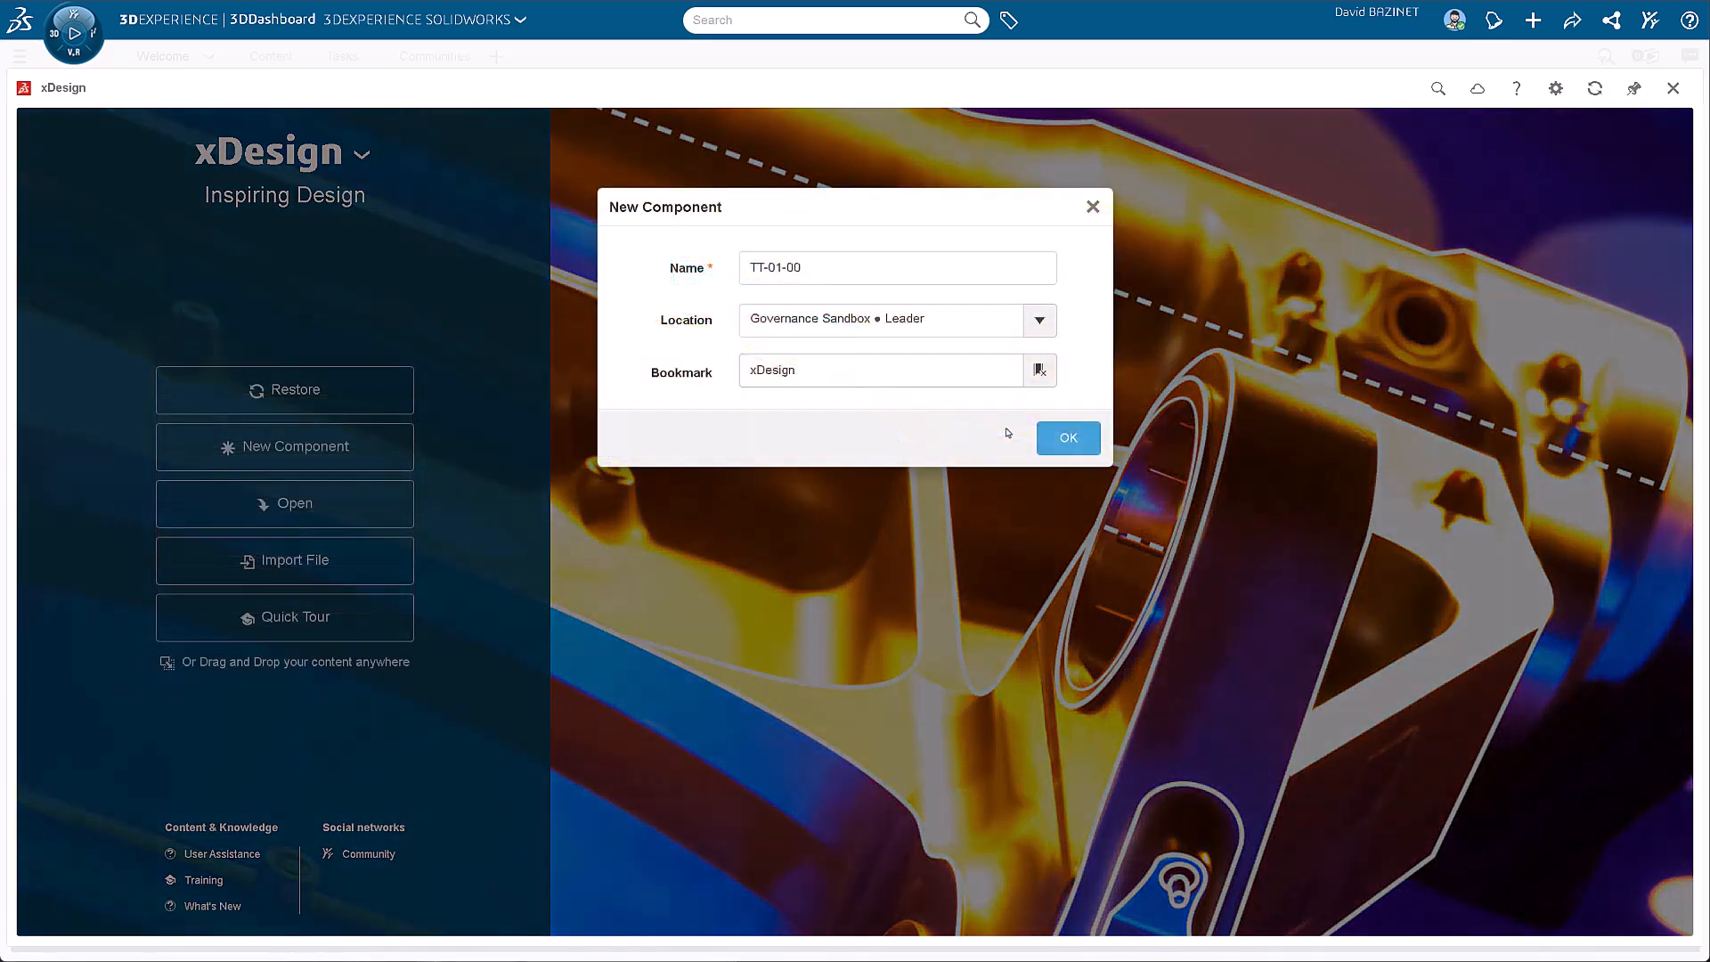
pyautogui.click(1065, 438)
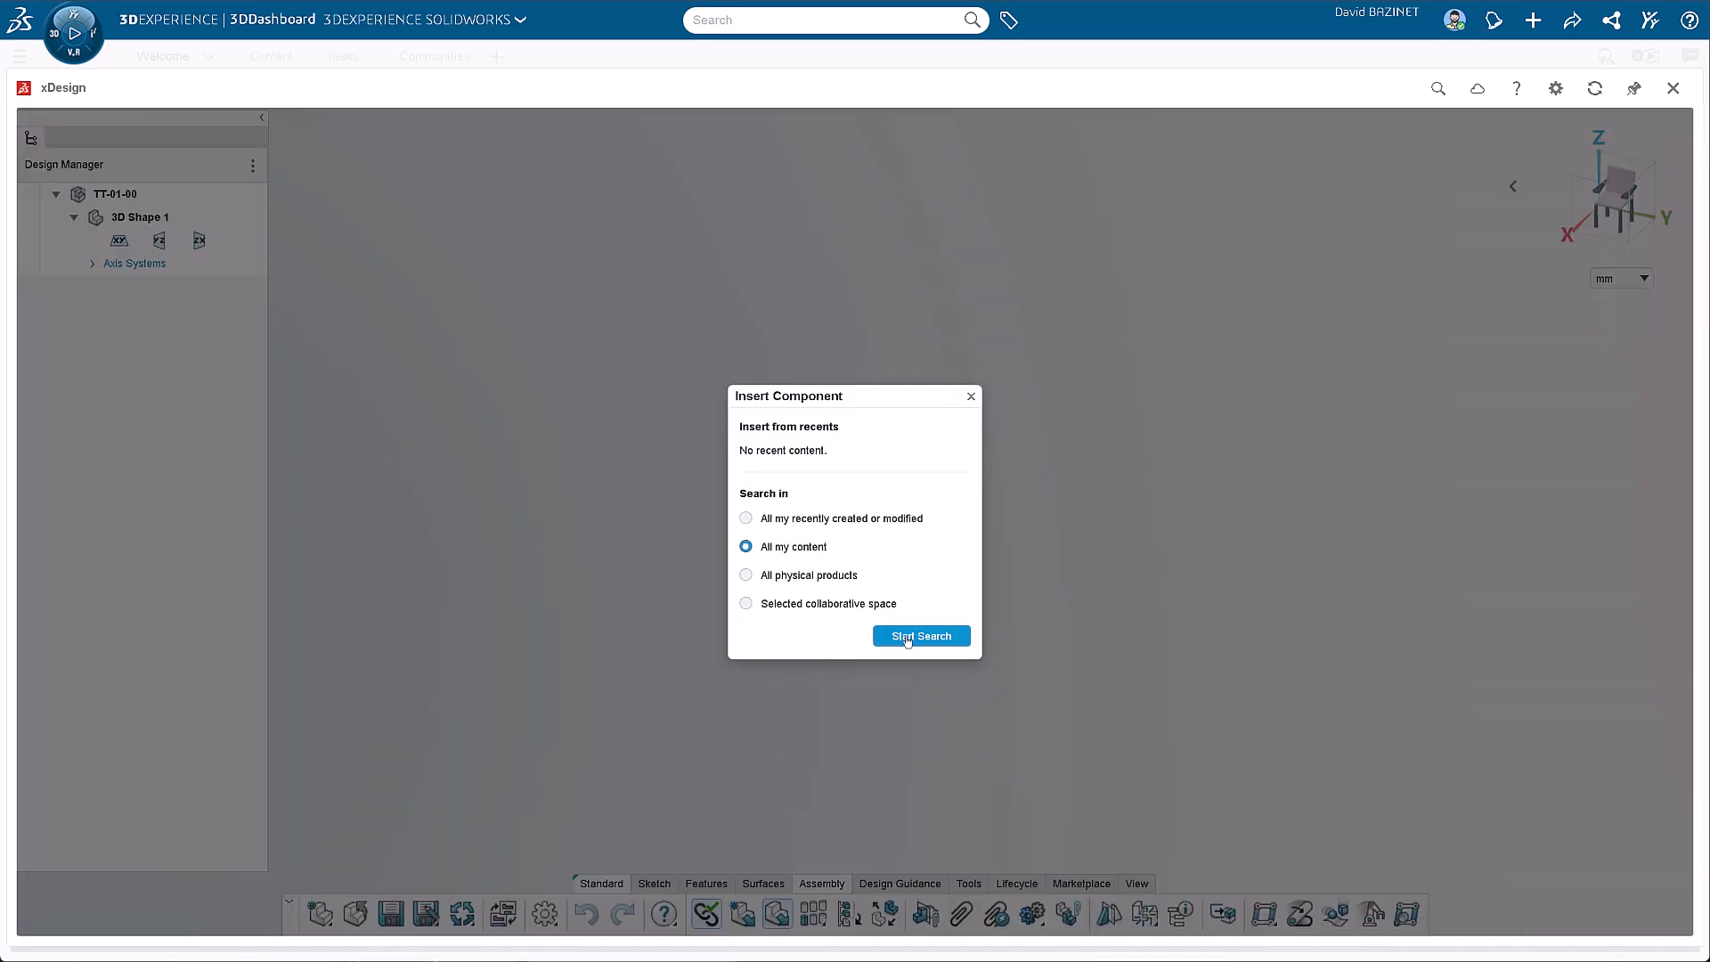
pyautogui.click(921, 636)
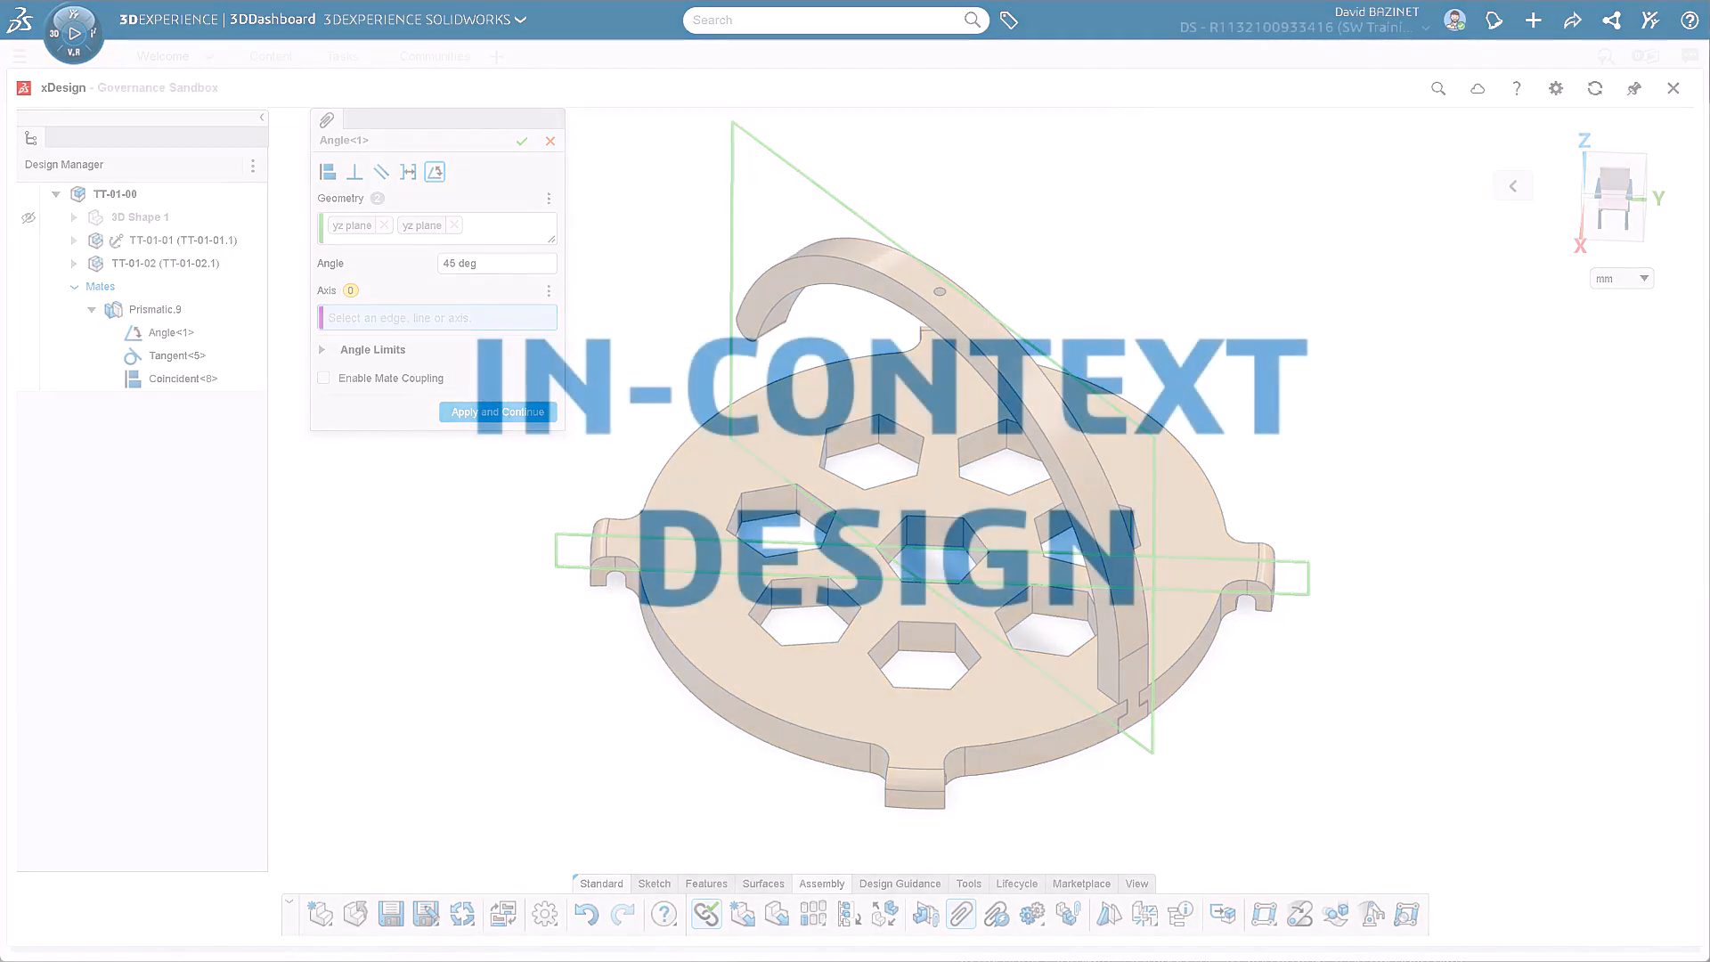
pyautogui.click(522, 141)
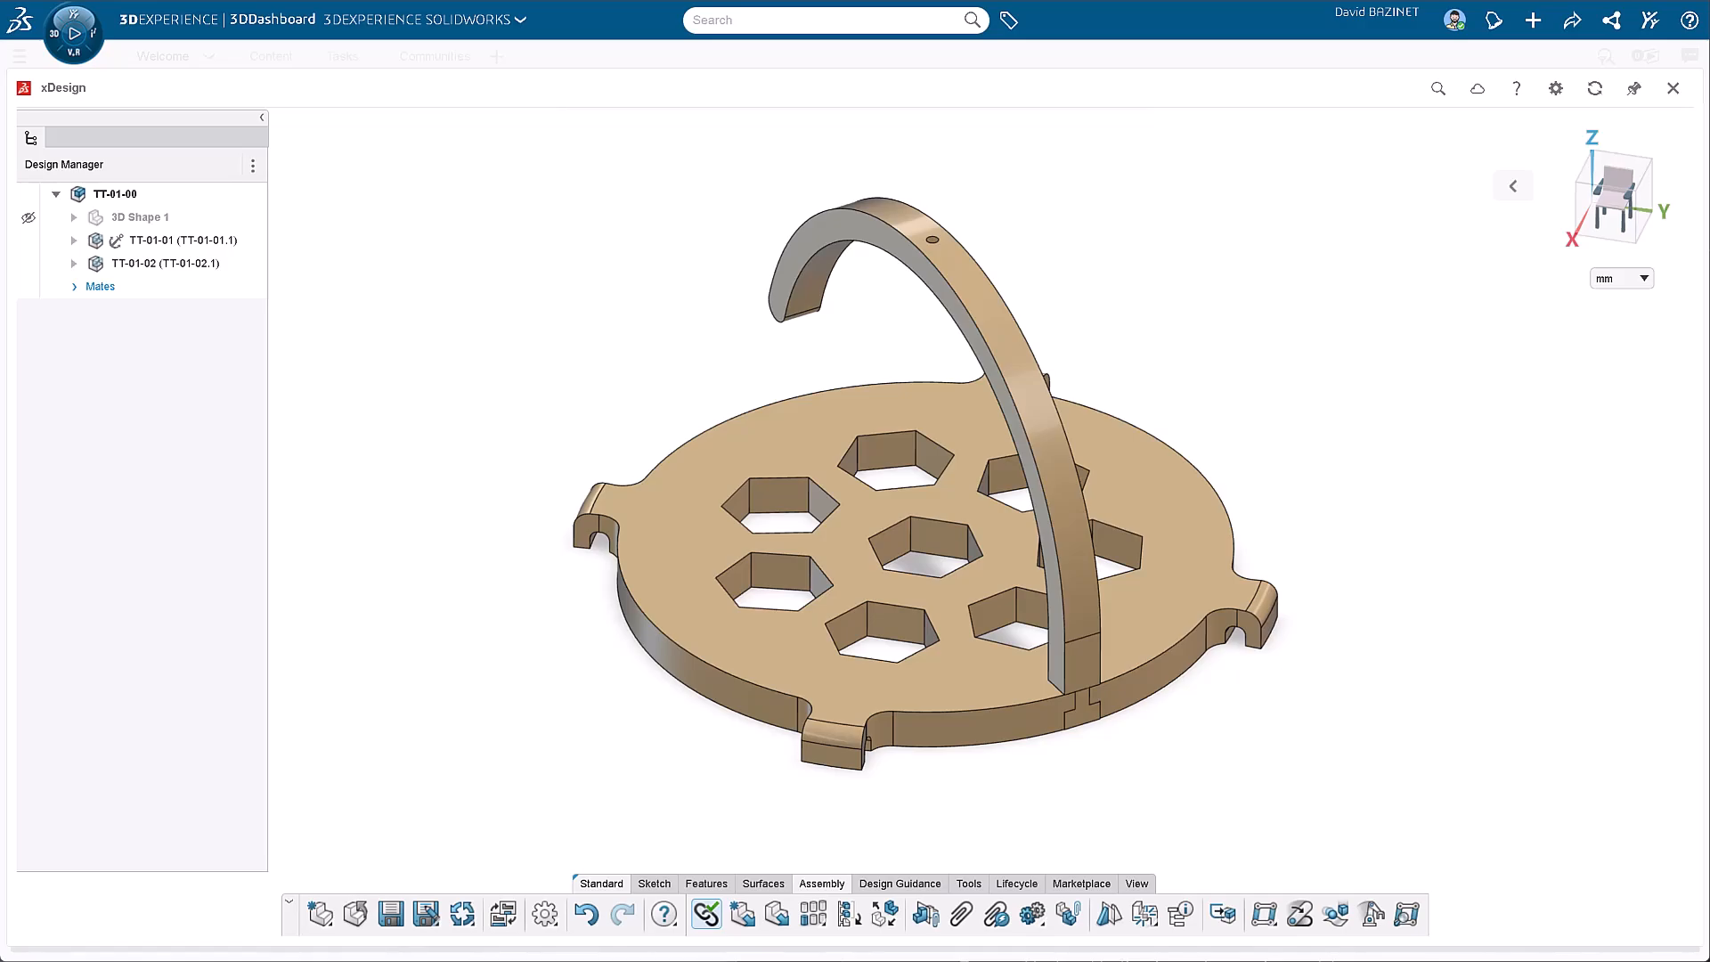
# Step: Edit the base in context and cut the arm-foot slot up to Surface.2
pyautogui.doubleClick(180, 241)
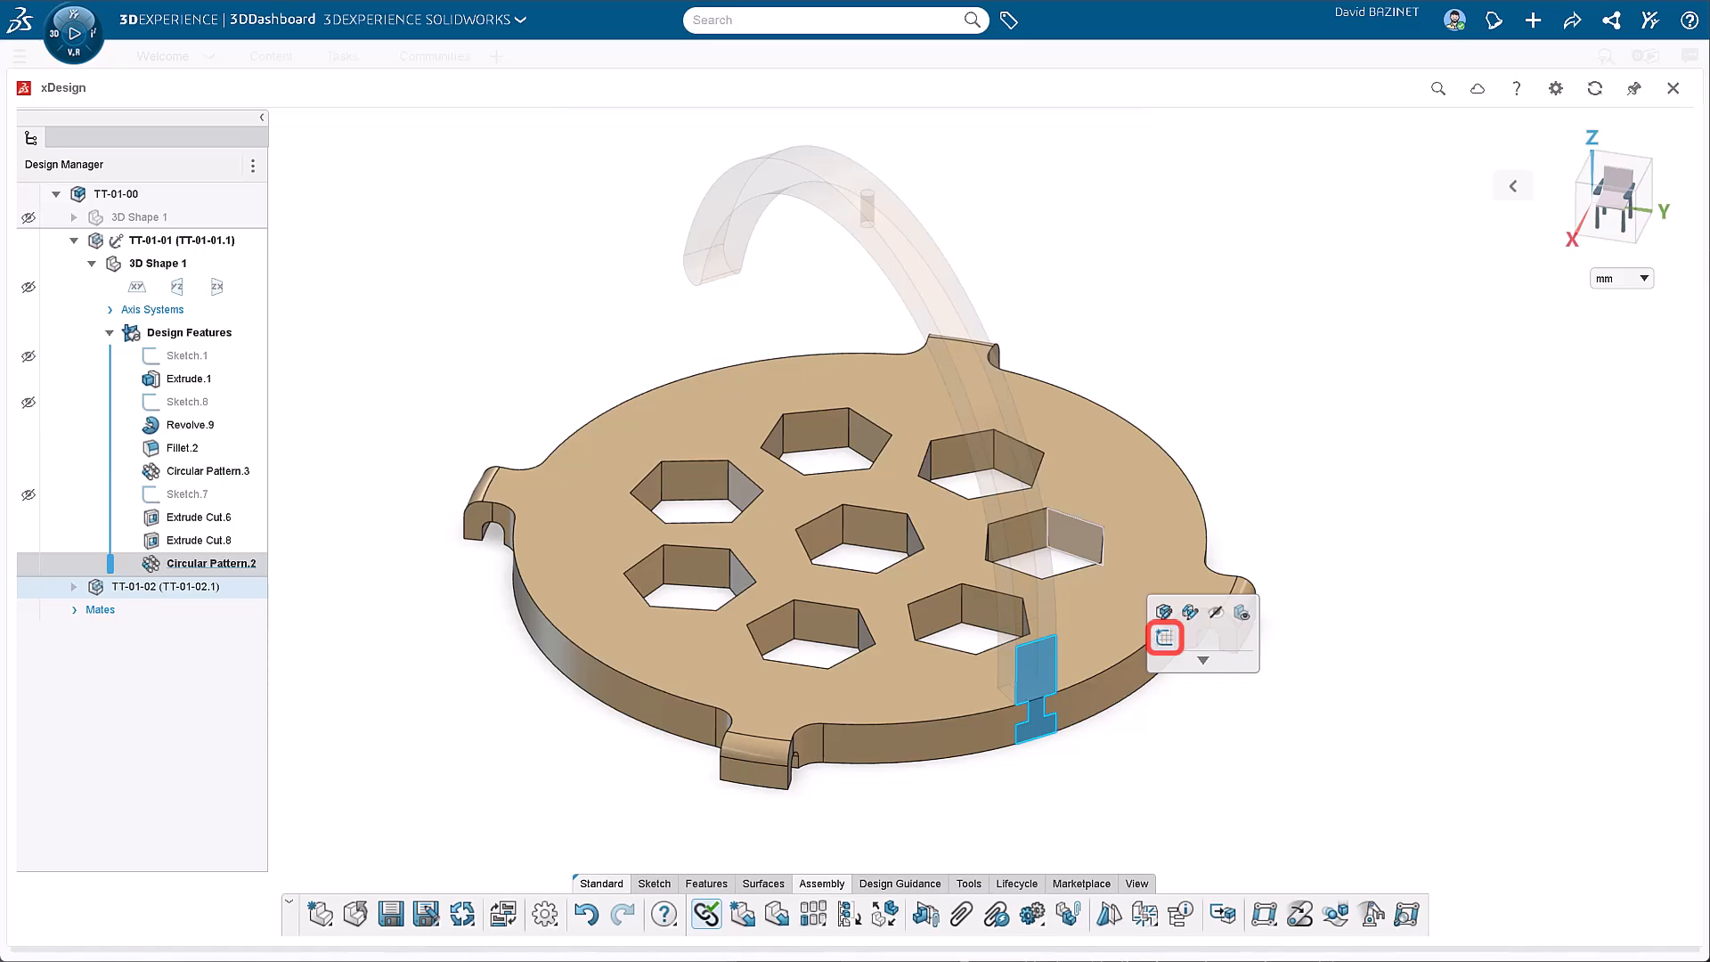
pyautogui.click(1163, 638)
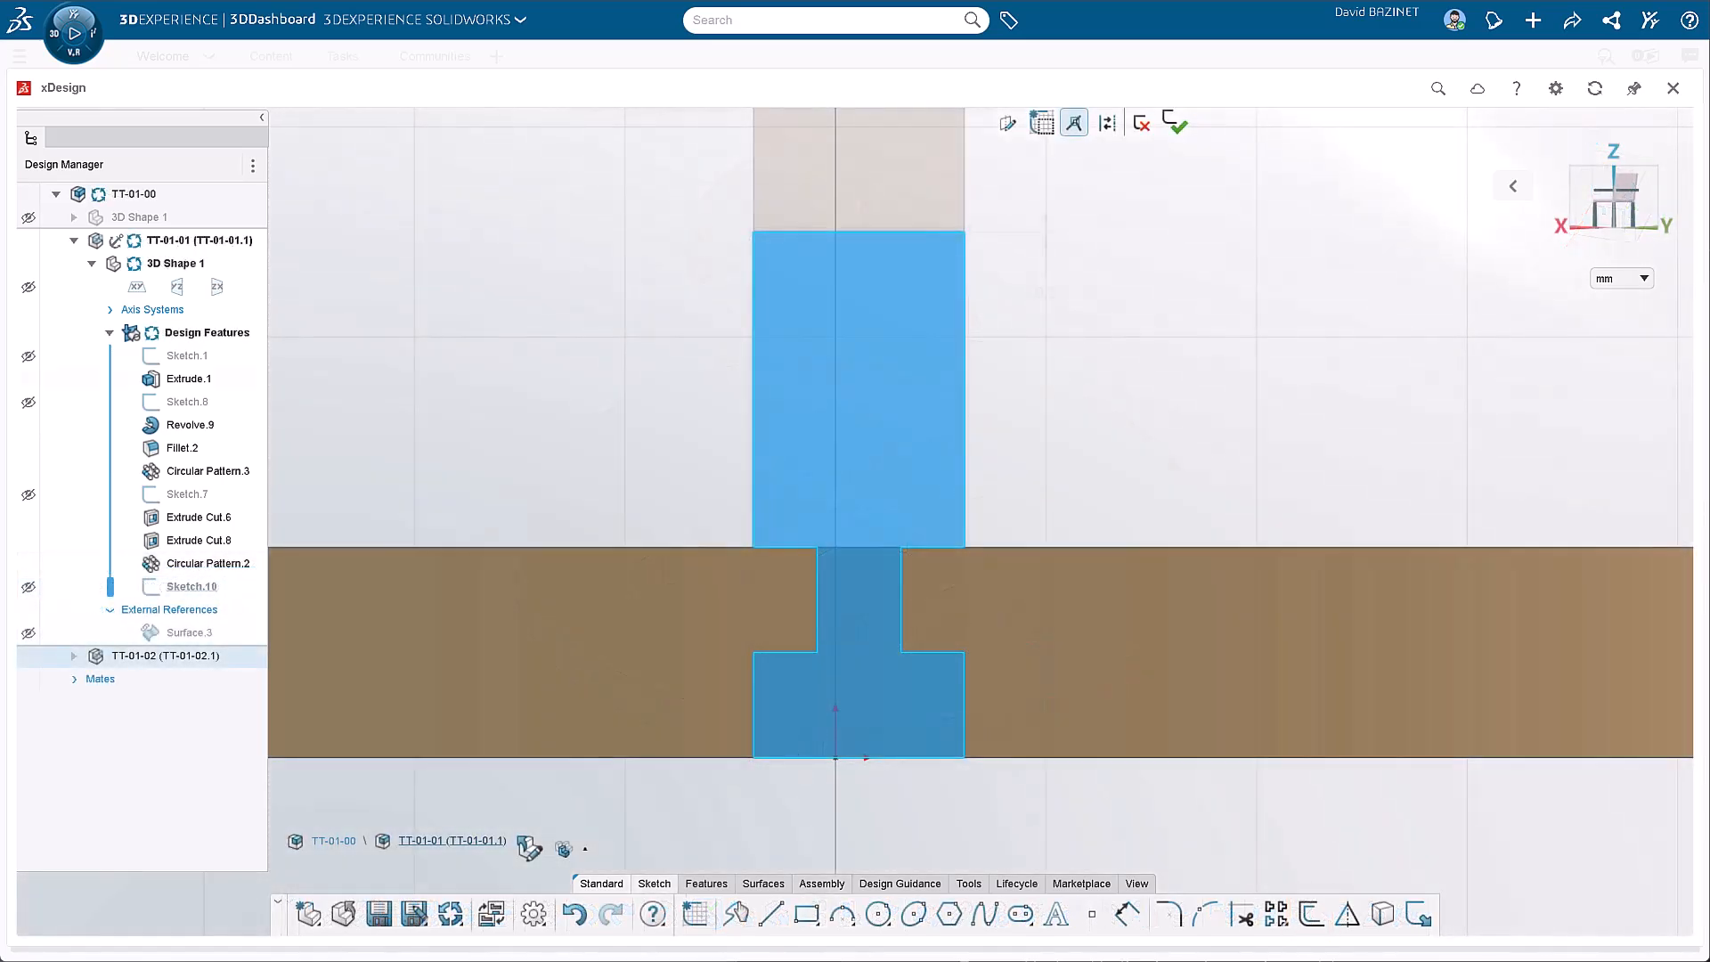
pyautogui.click(190, 377)
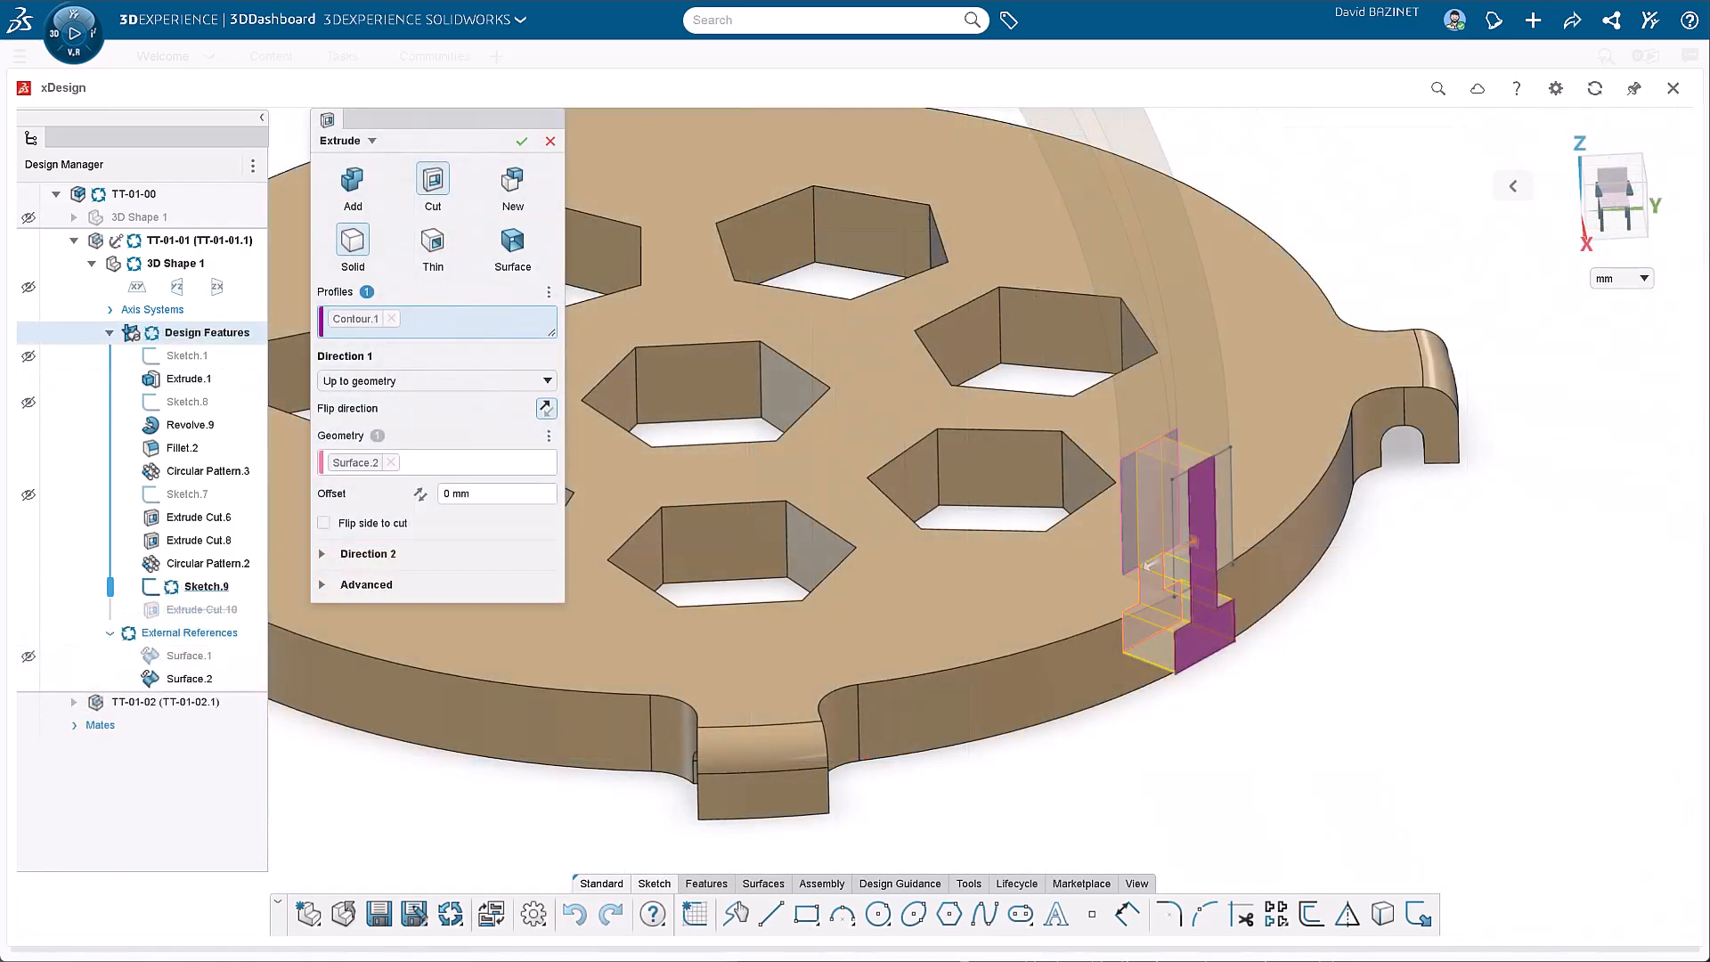
pyautogui.click(522, 139)
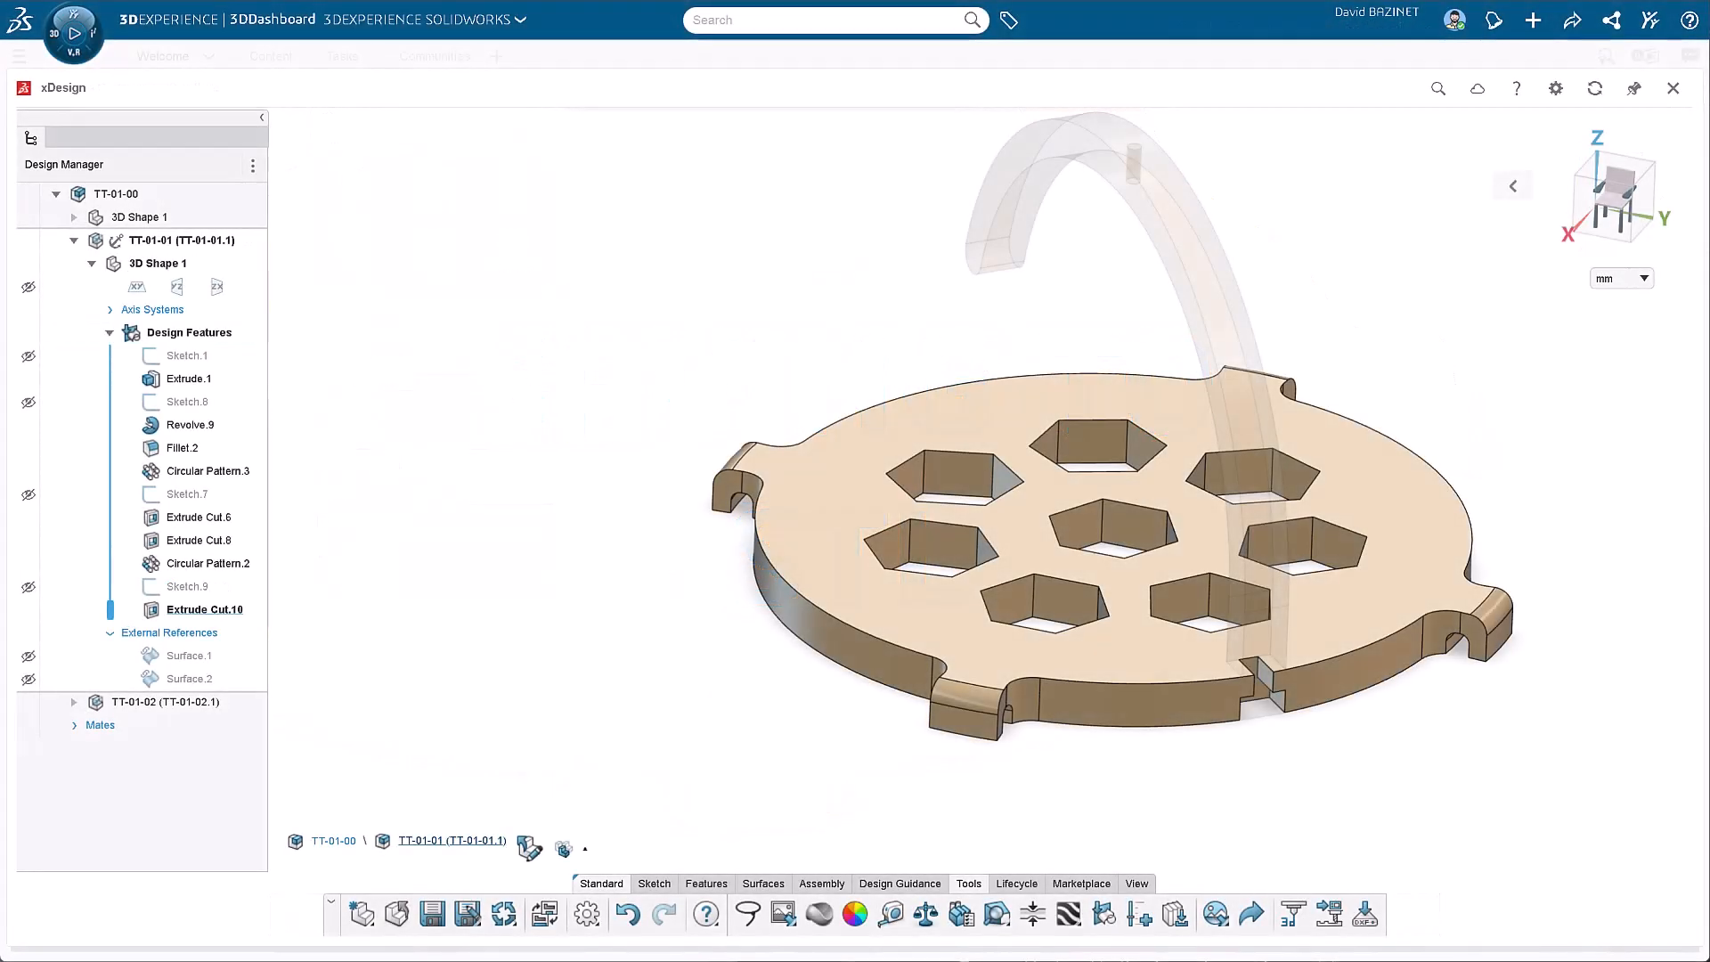
# Step: Set Print 3D with a User Defined 200x200x150 envelope on Face.1 and start STL export of TT-01-01
pyautogui.click(528, 848)
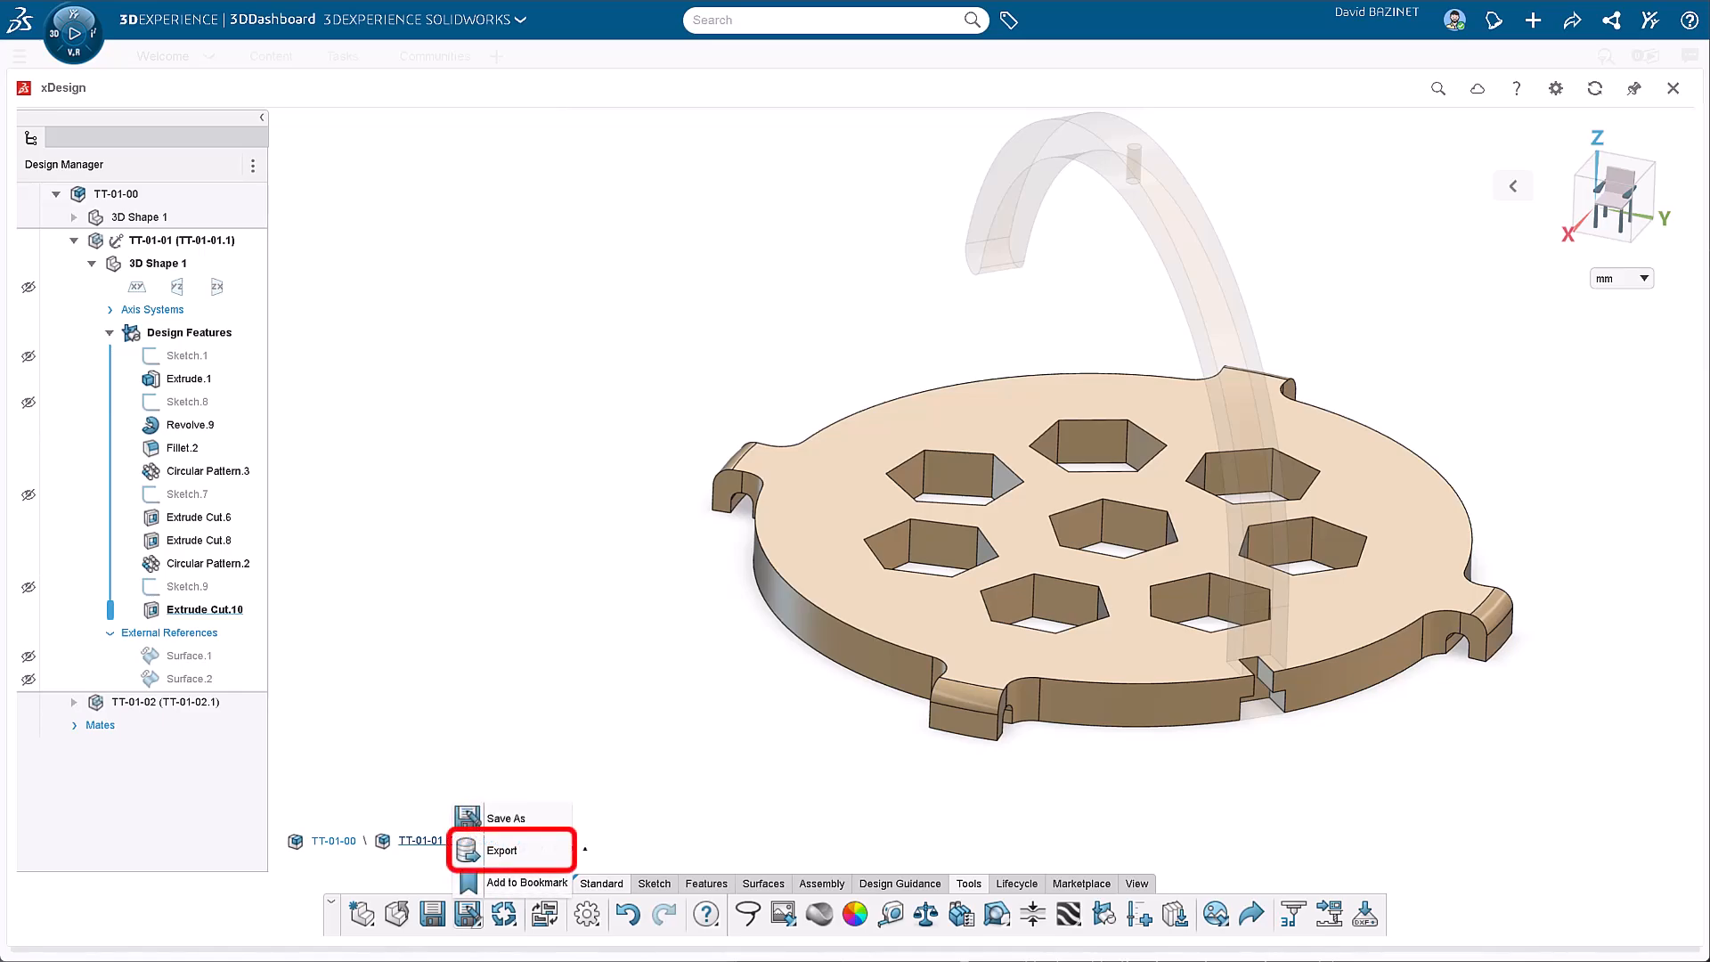
pyautogui.click(1292, 914)
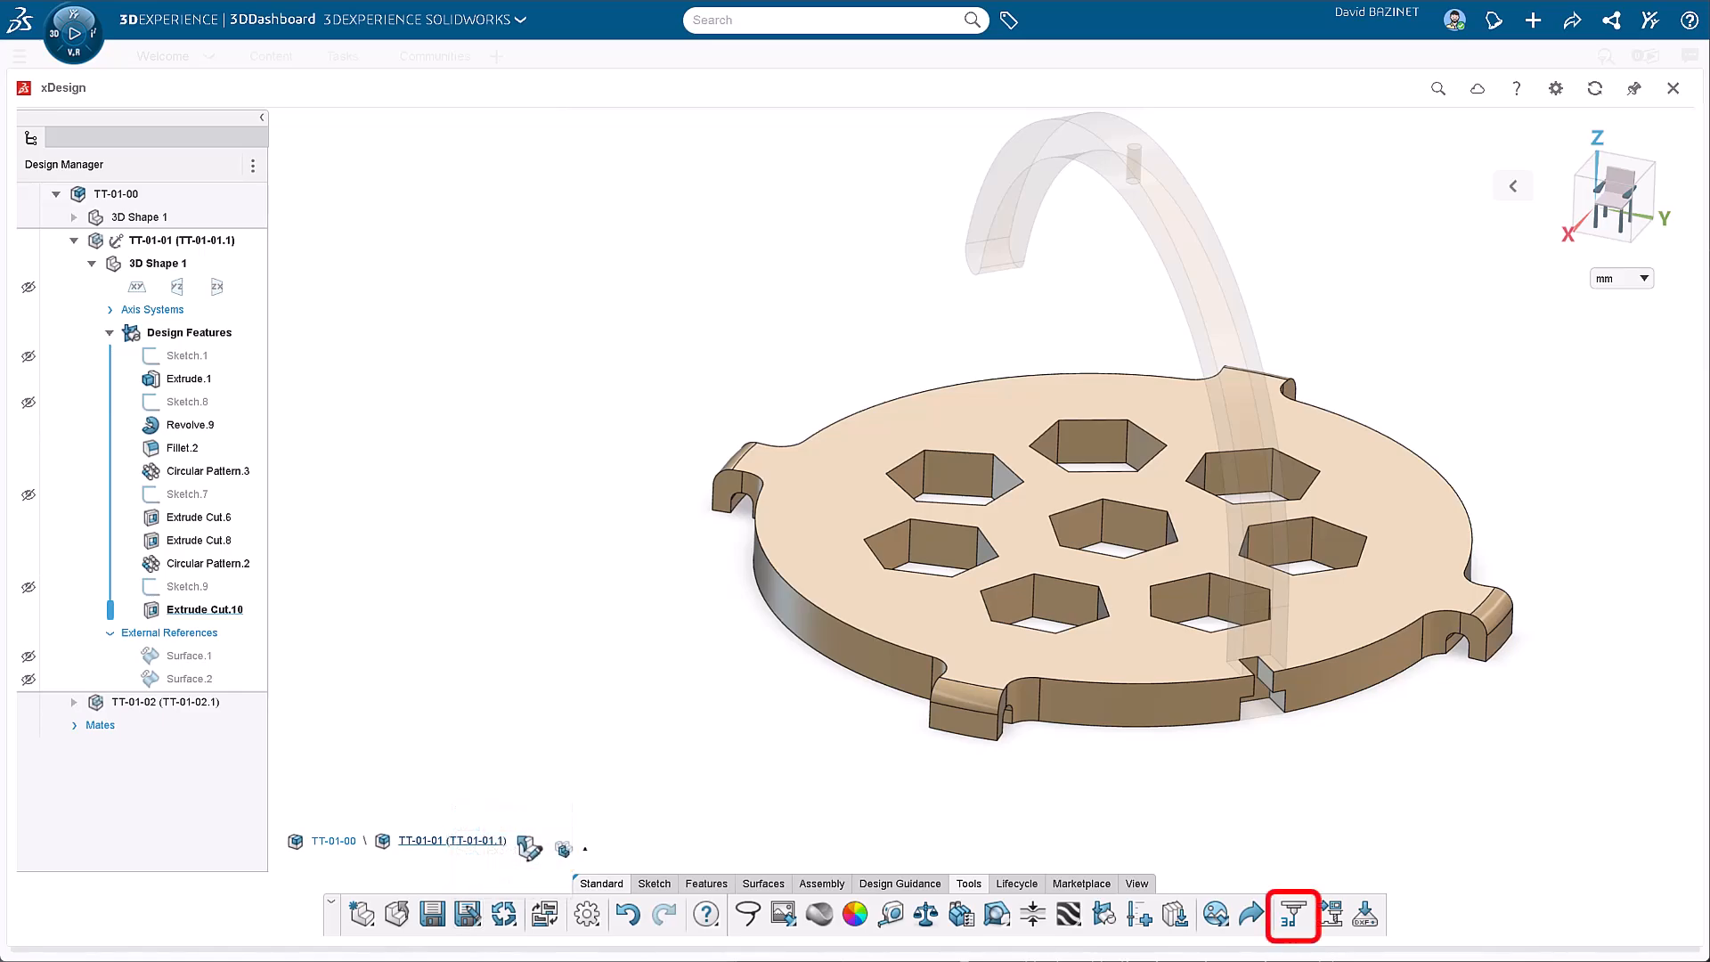
pyautogui.click(1293, 914)
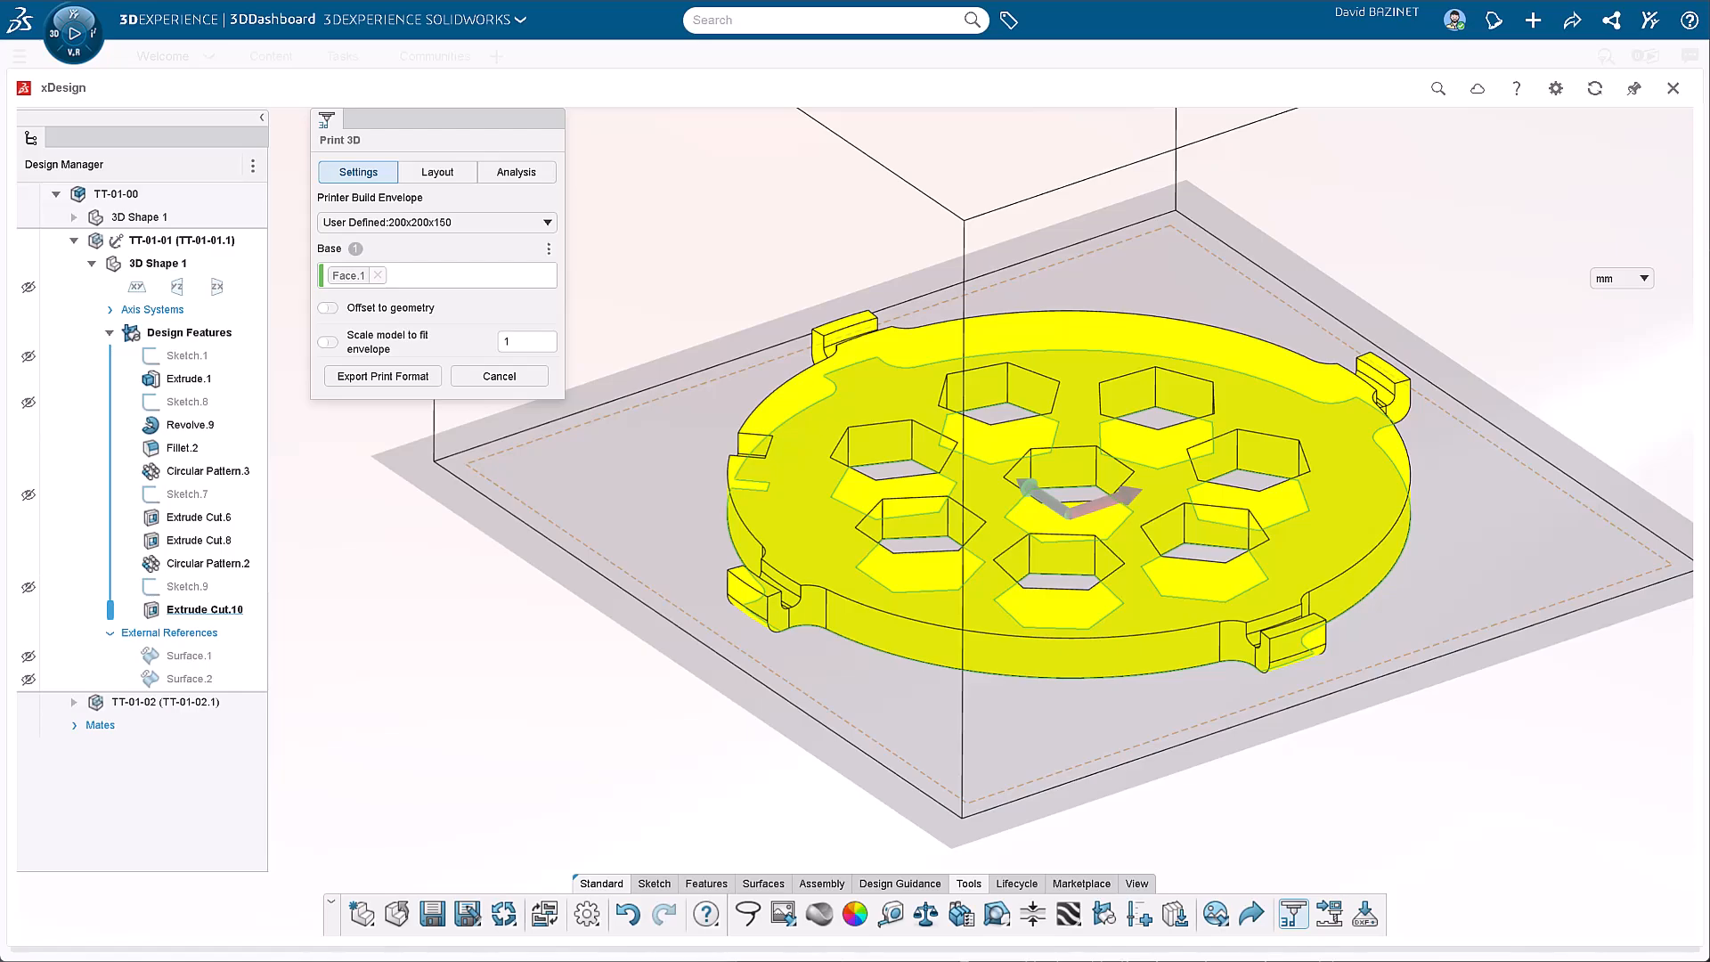
pyautogui.click(381, 376)
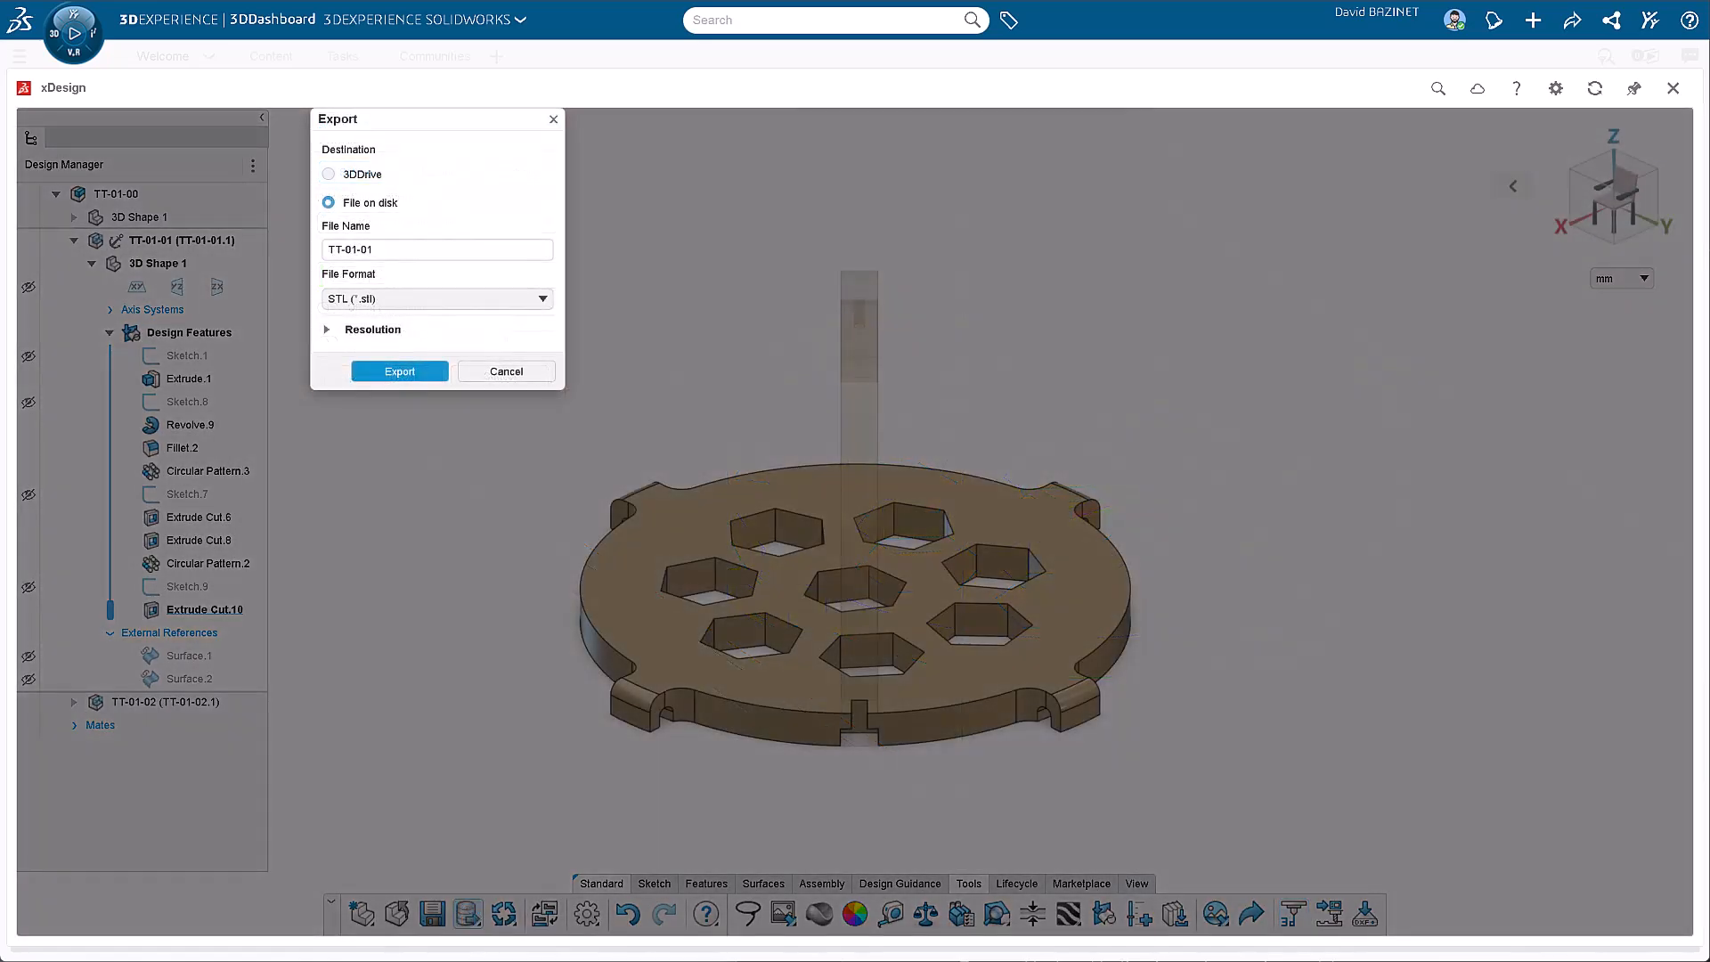